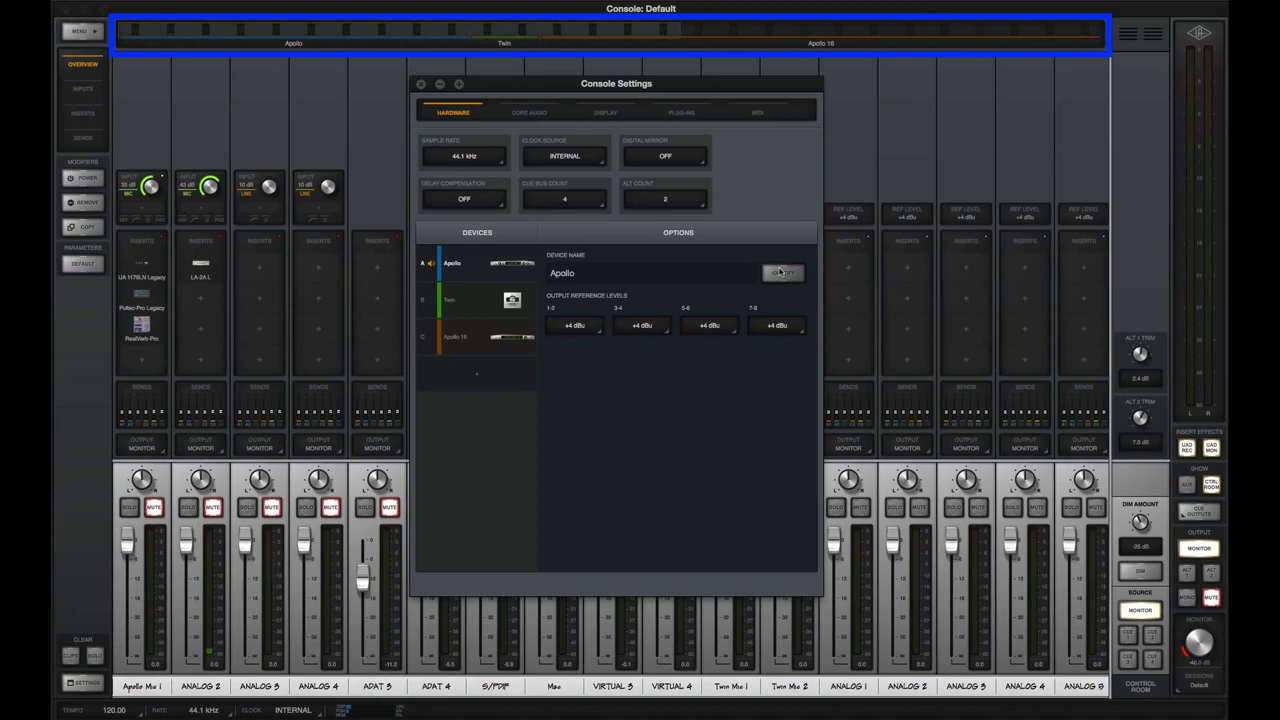
- Identify the Apollo, restore two alt monitors, and toggle input channel visibility in the mixer
left_click(420, 83)
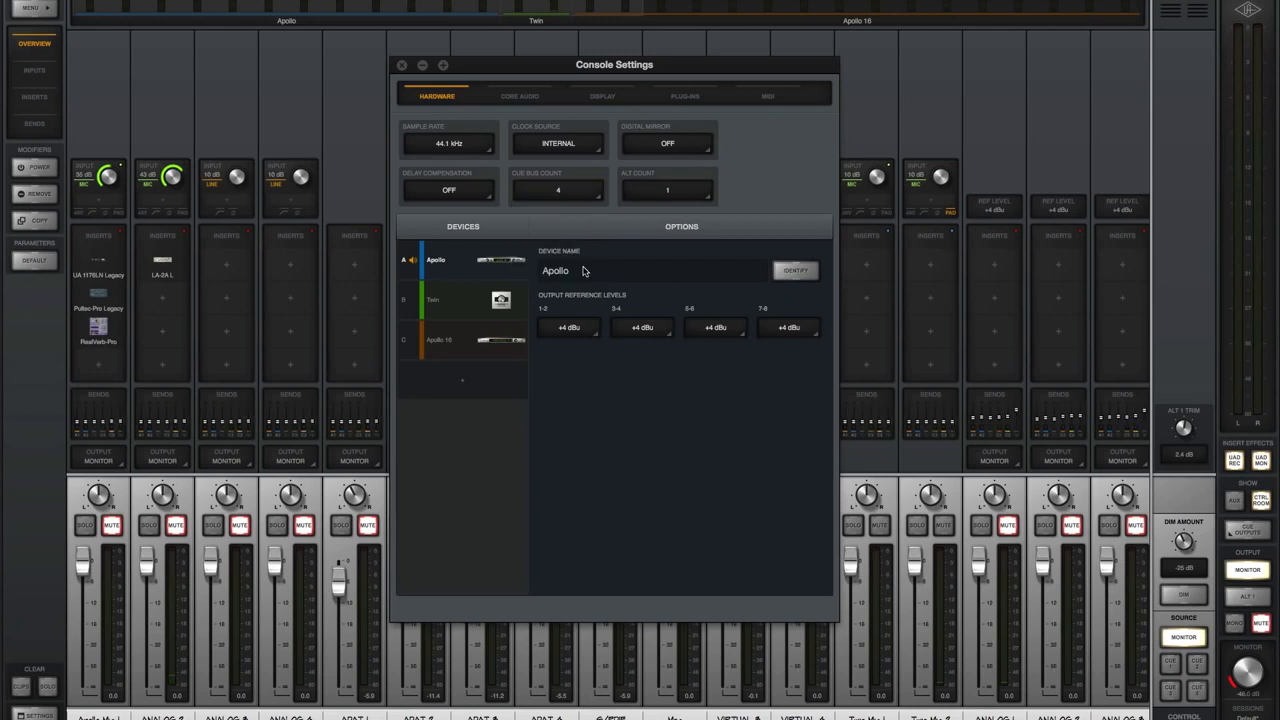
mouse_move(700, 206)
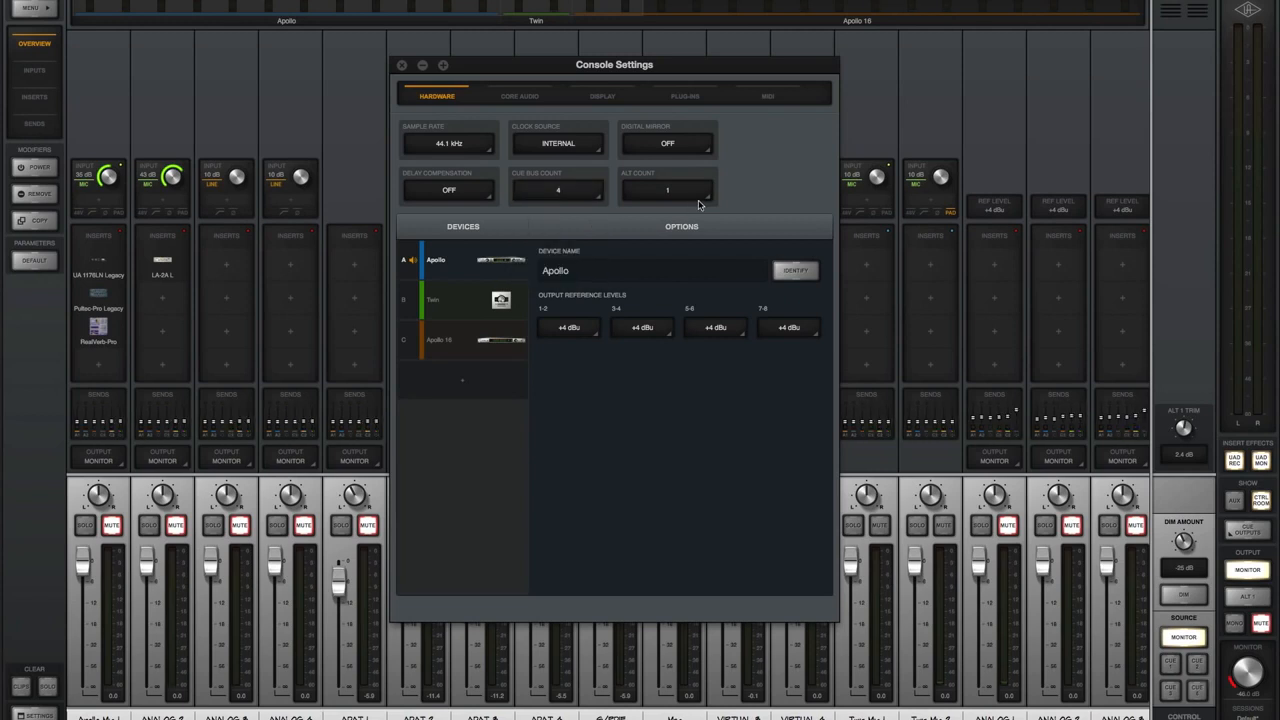
left_click(667, 190)
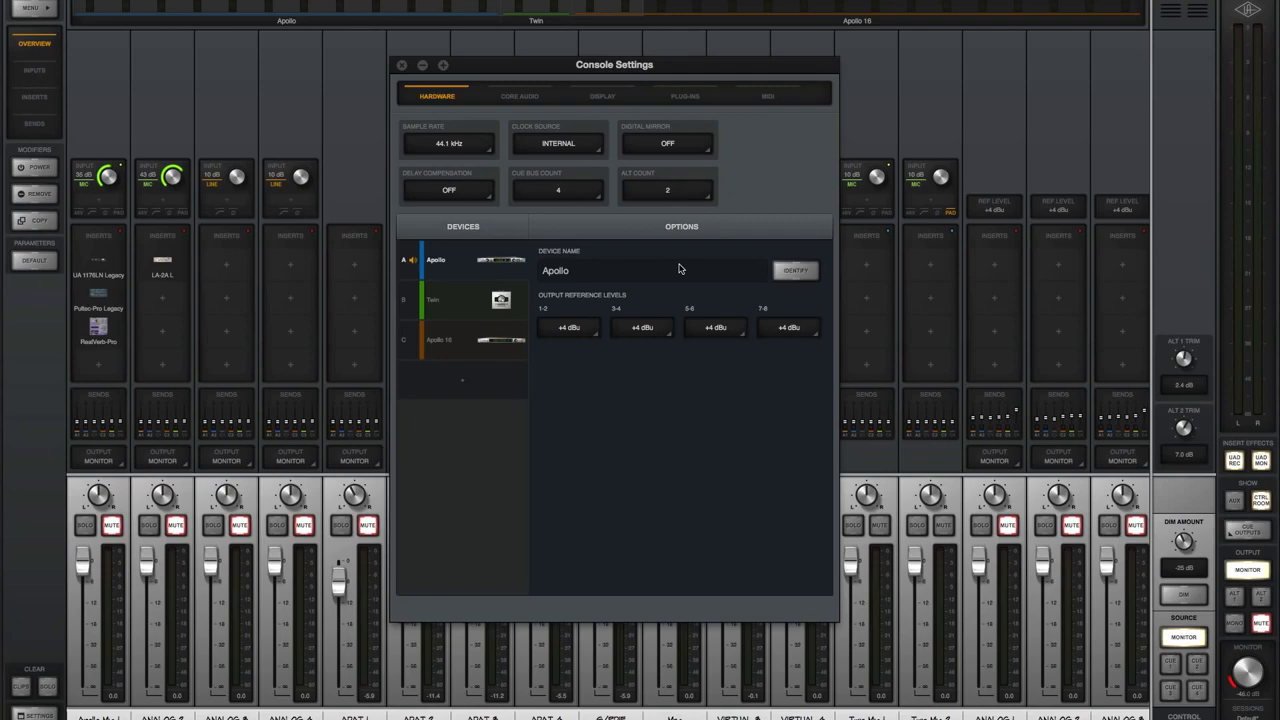
left_click(247, 31)
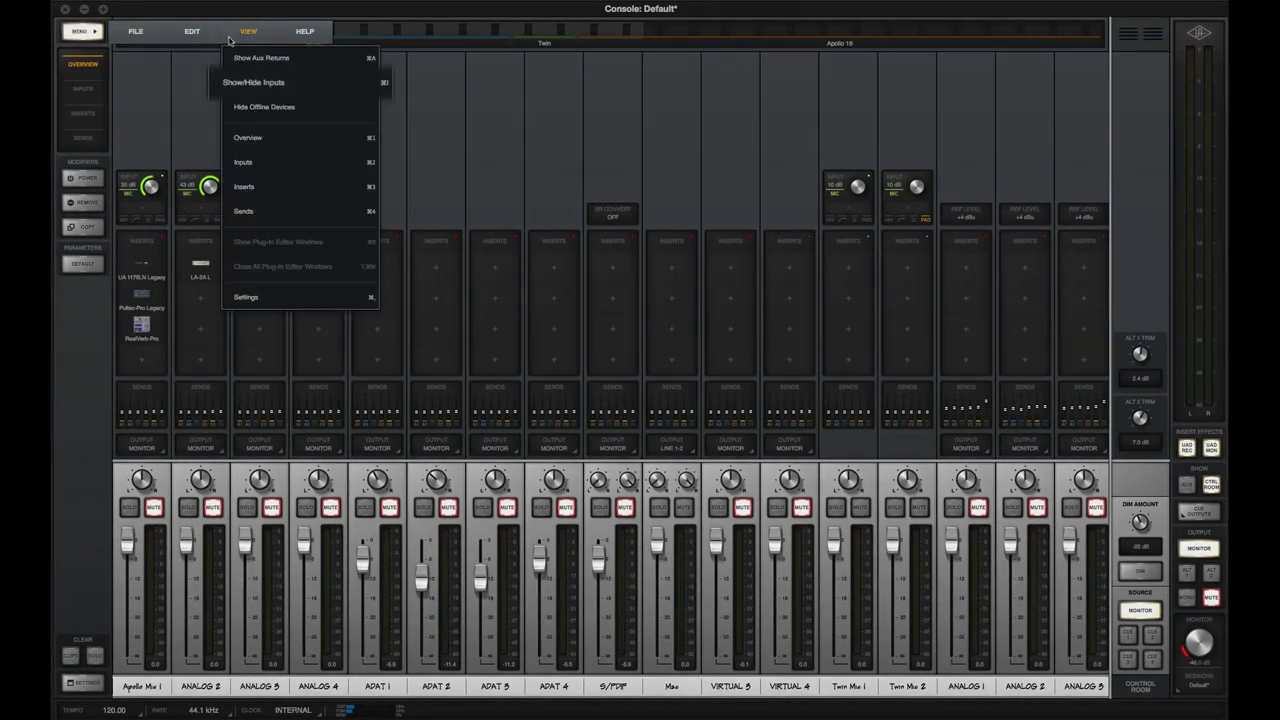
mouse_move(255, 82)
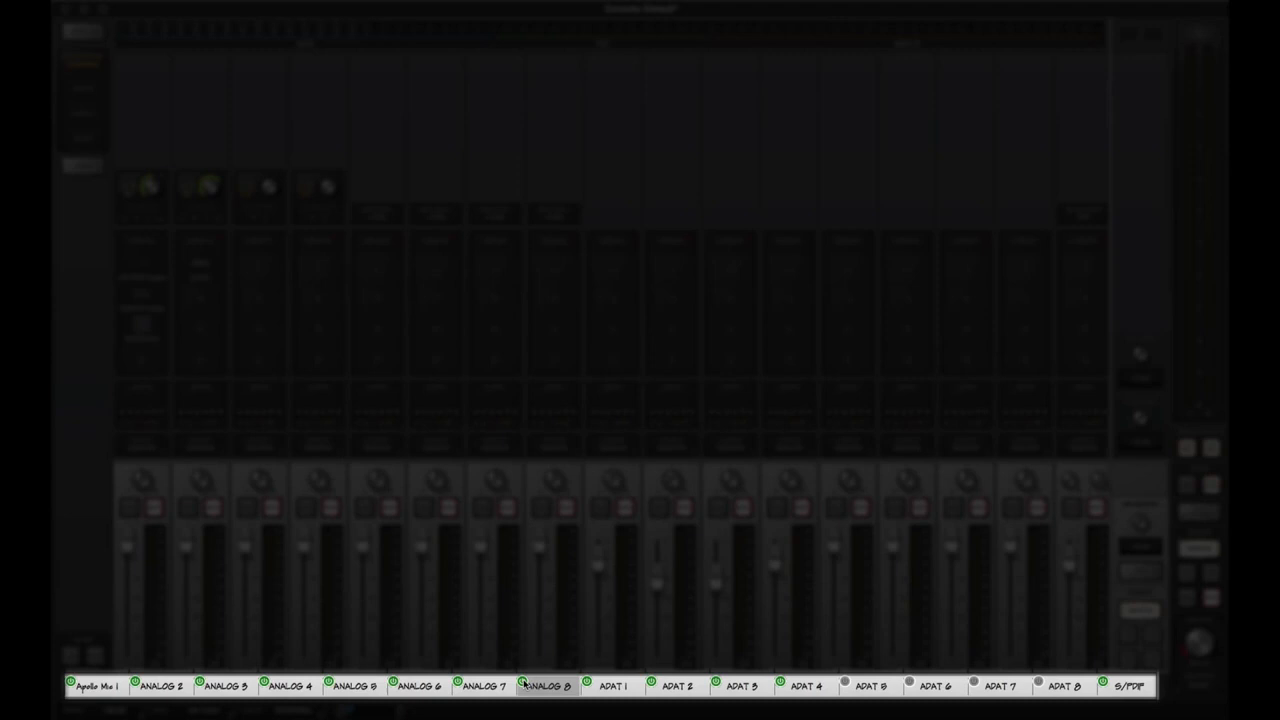
left_click(353, 686)
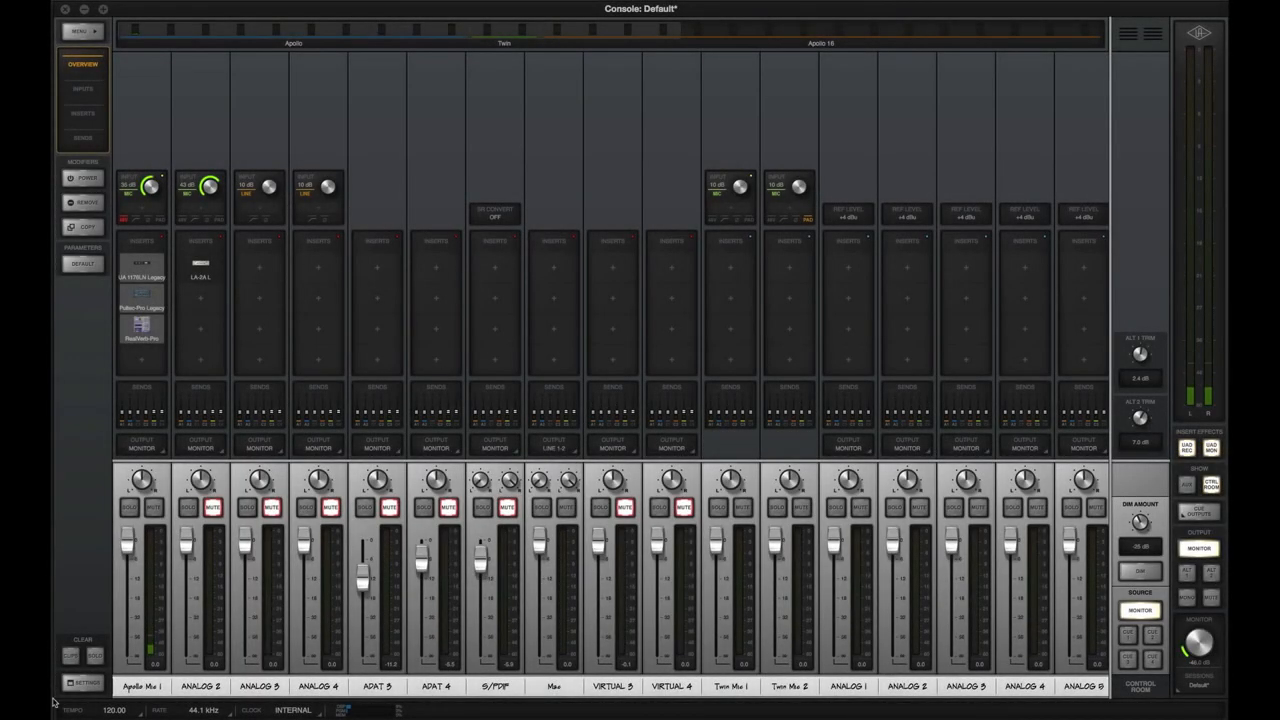
left_click(82, 683)
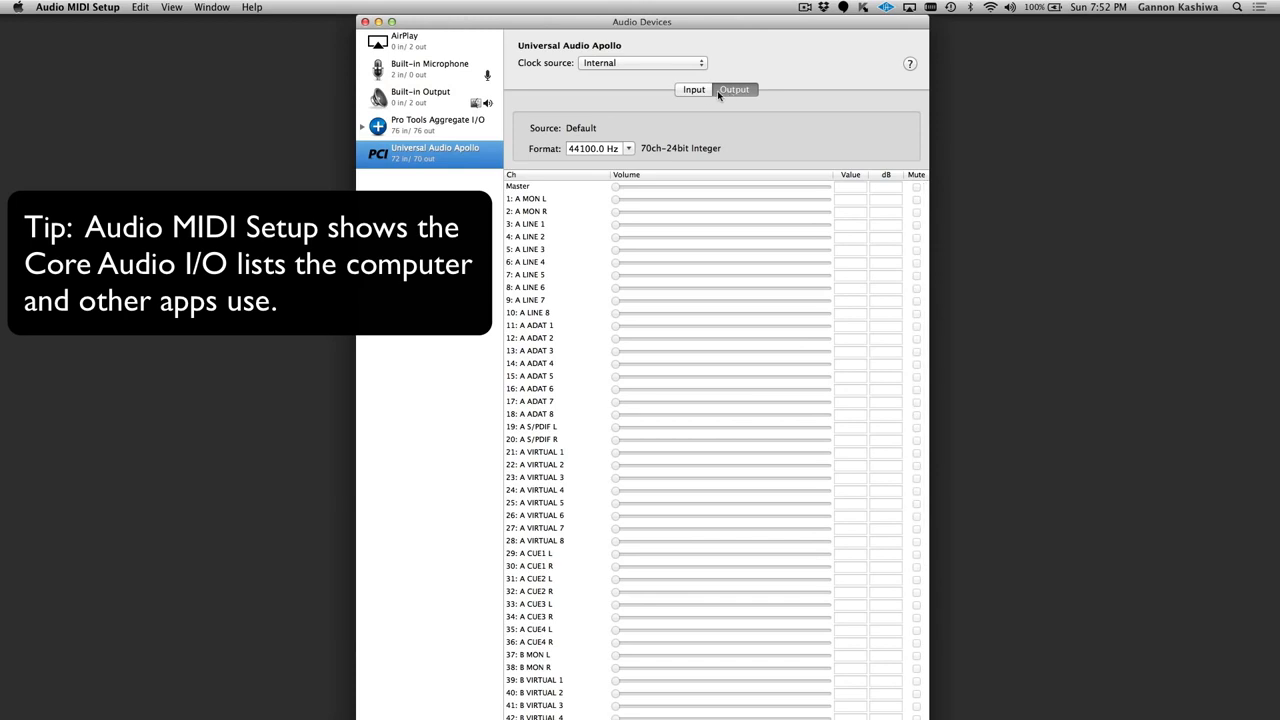
- View the Universal Audio Apollo's output channel list in Audio MIDI Setup
left_click(693, 89)
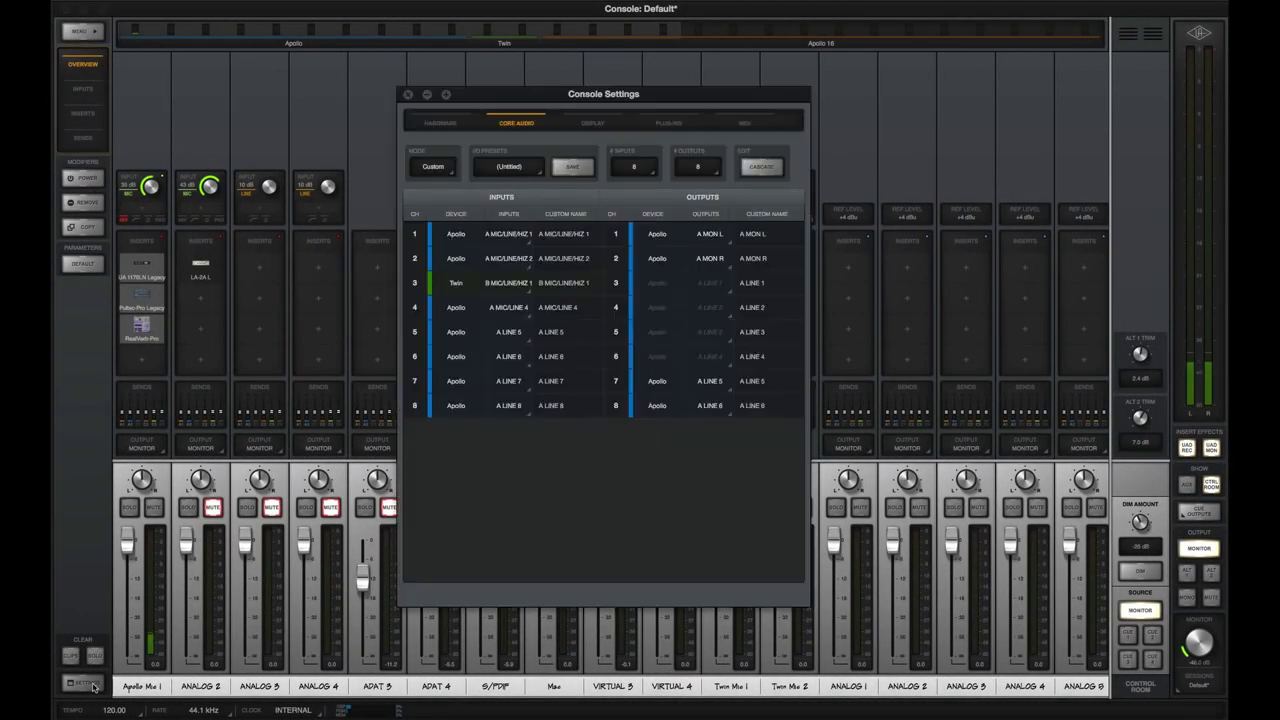
- Switch the Core Audio routing mode to Default and scroll down the settings
left_click(433, 166)
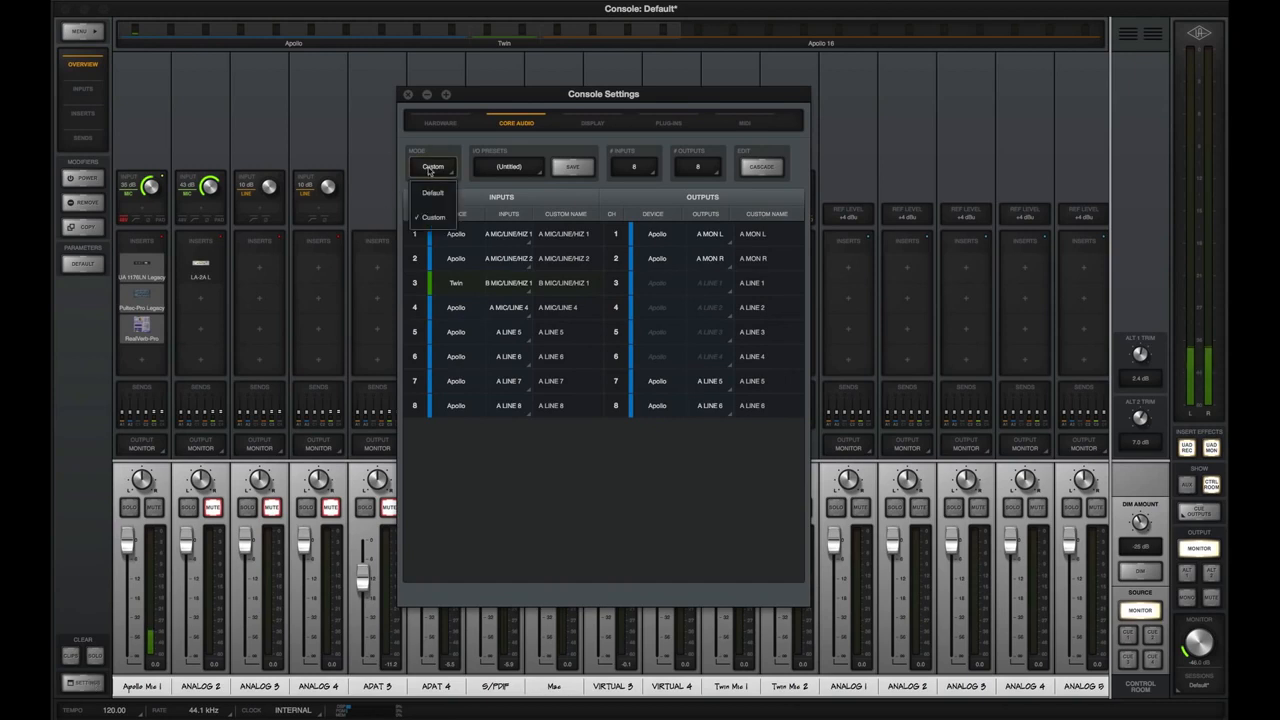
left_click(432, 192)
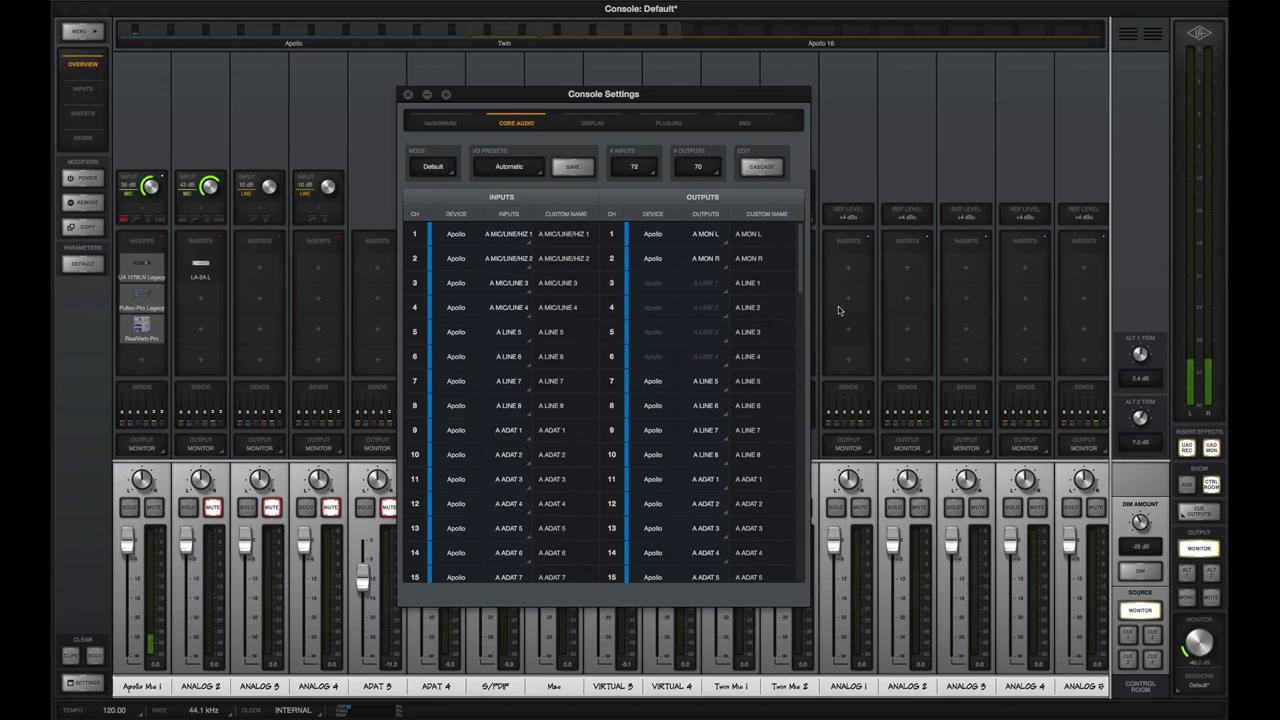
scroll("down", 3)
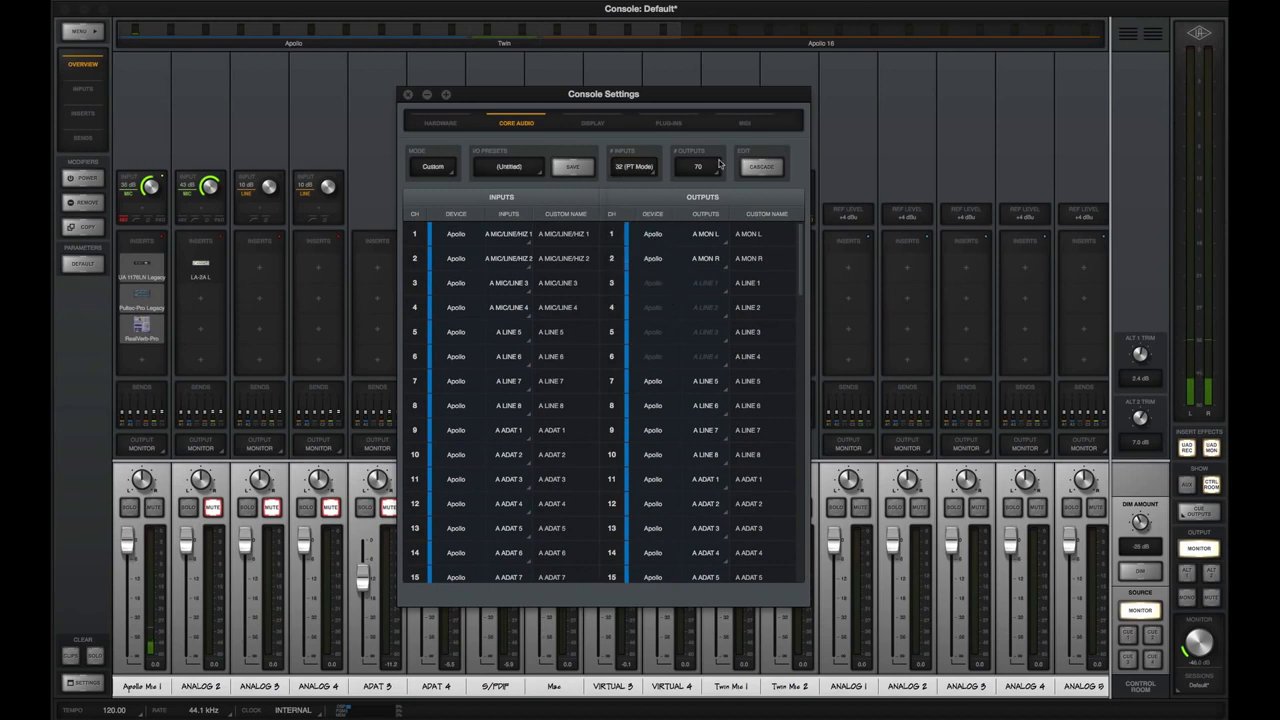
left_click(700, 166)
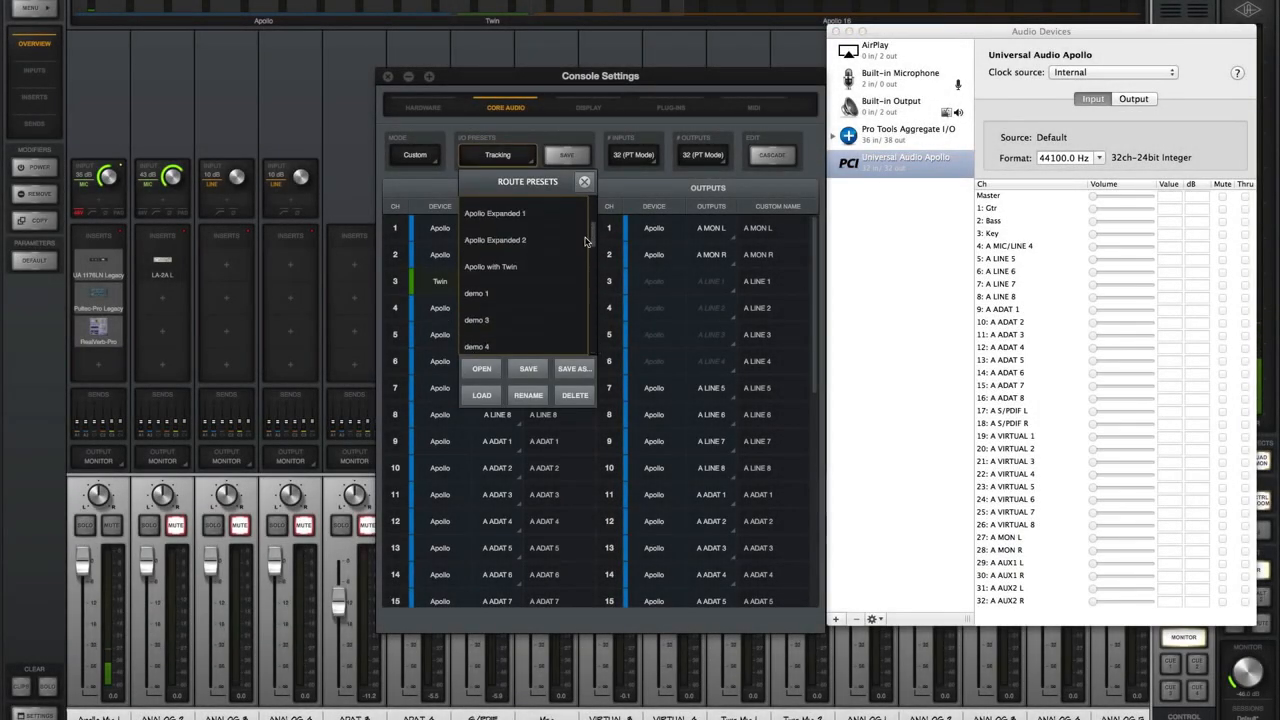
- Load the Apollo Expanded 1 I/O preset, then select Apollo with Twin
left_click(494, 213)
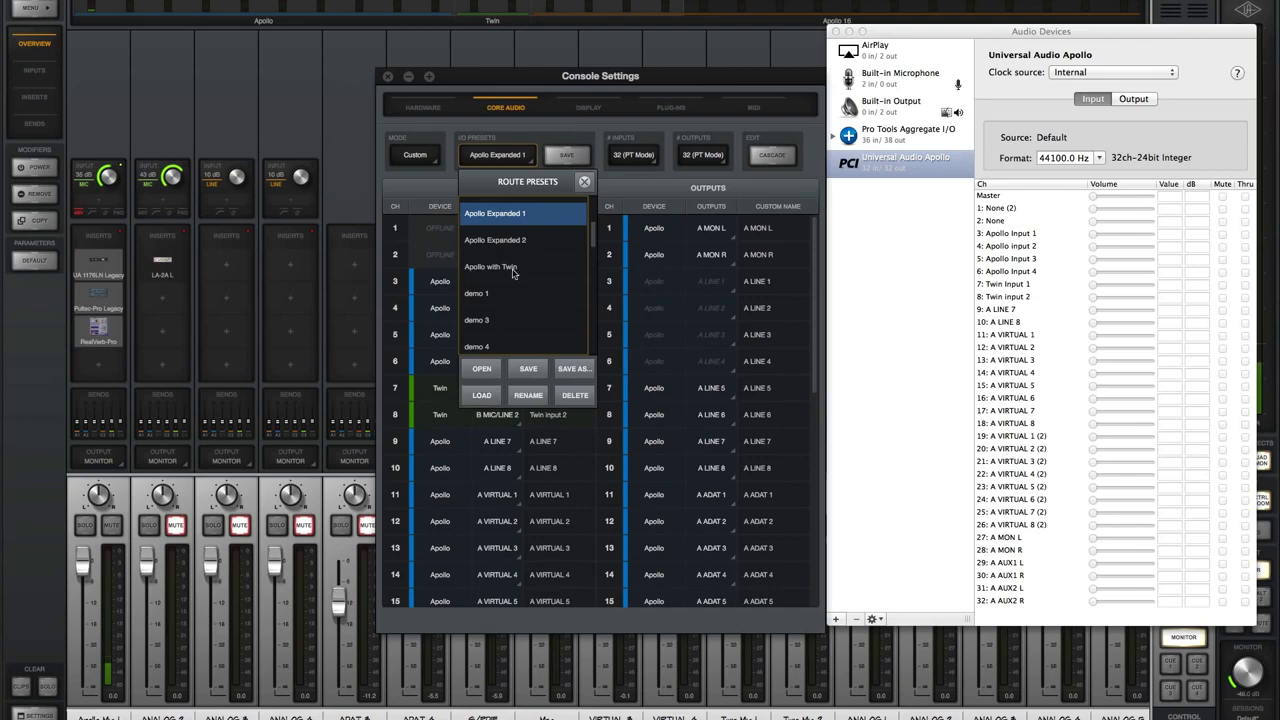
left_click(494, 240)
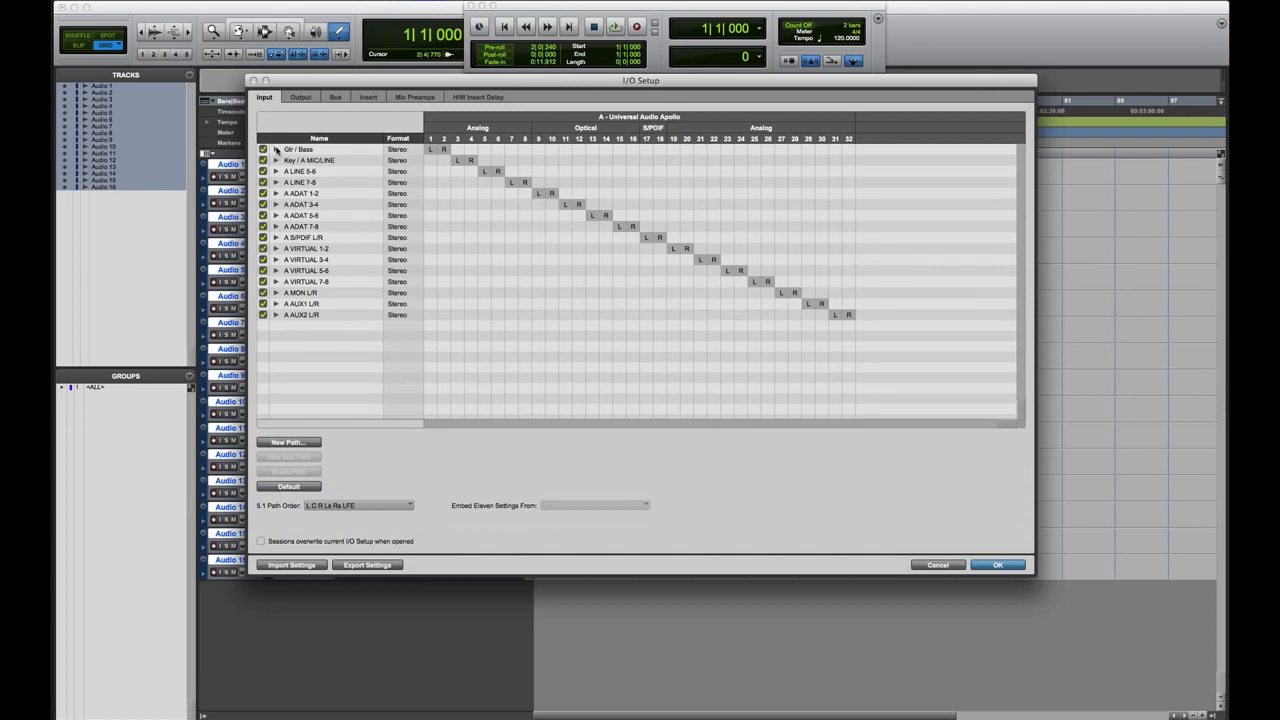
- Expand the Gtr / Bass input path into mono channels and confirm I/O Setup
left_click(276, 149)
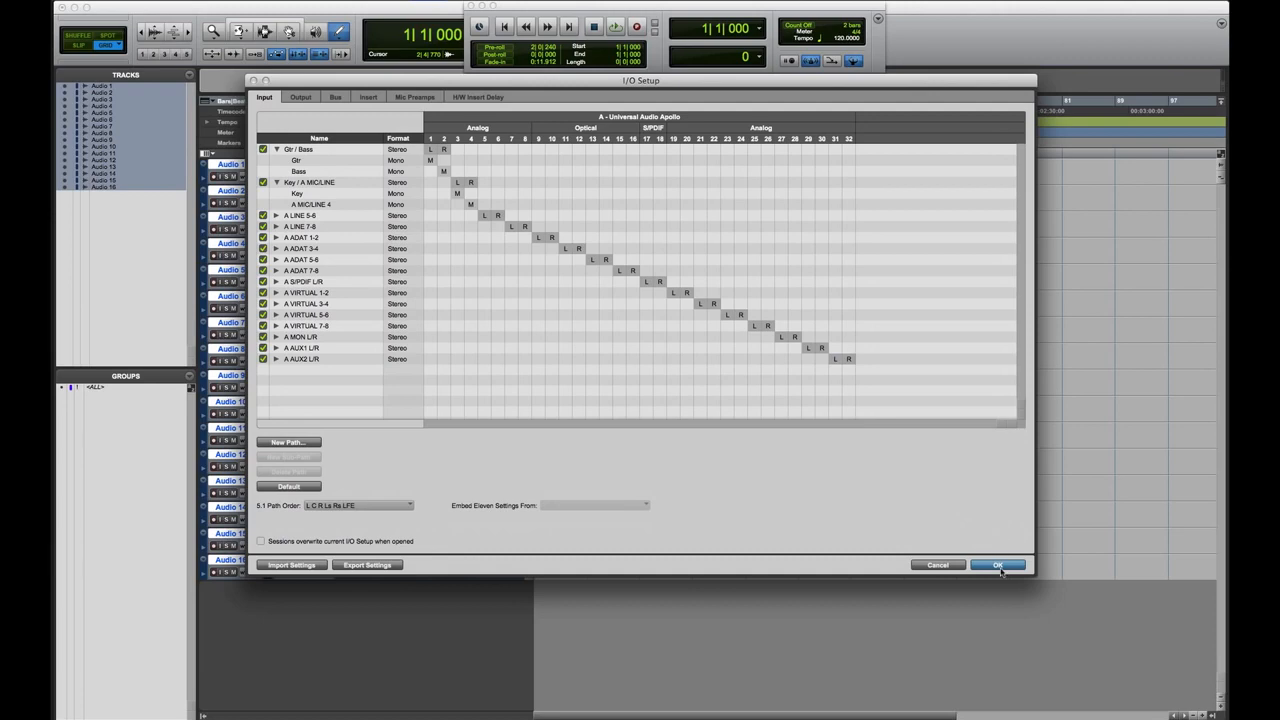
left_click(997, 565)
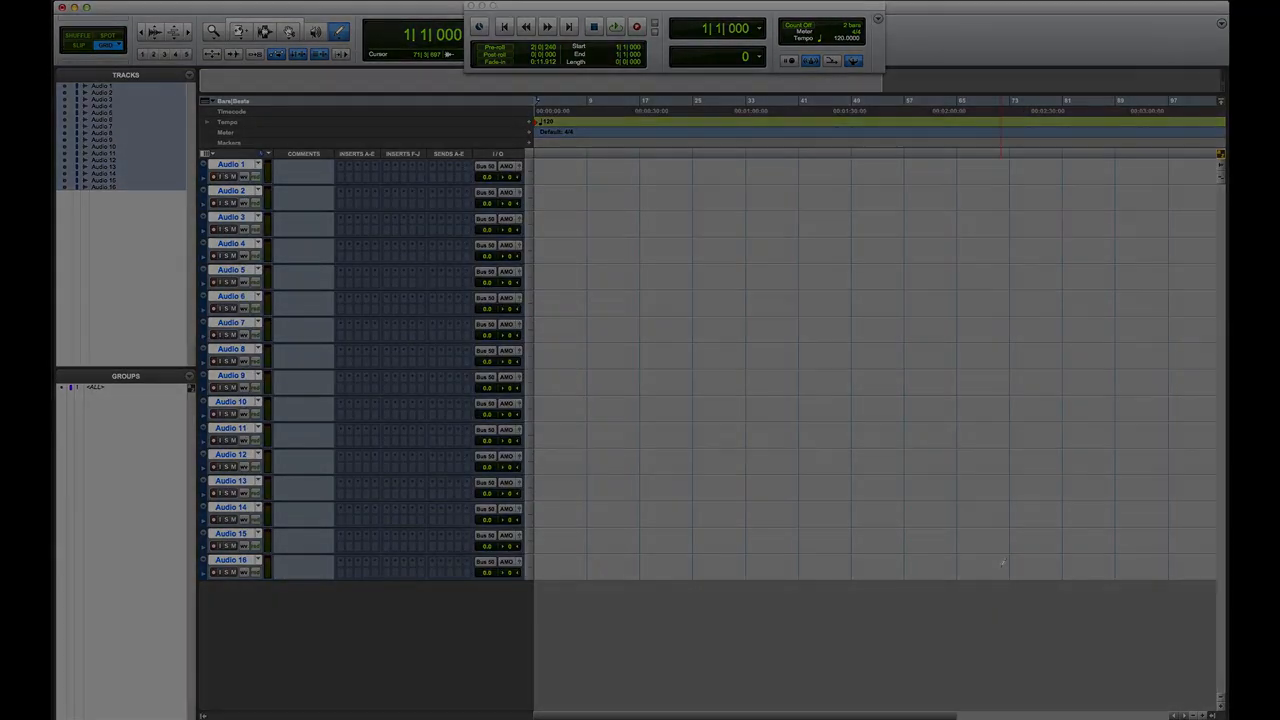